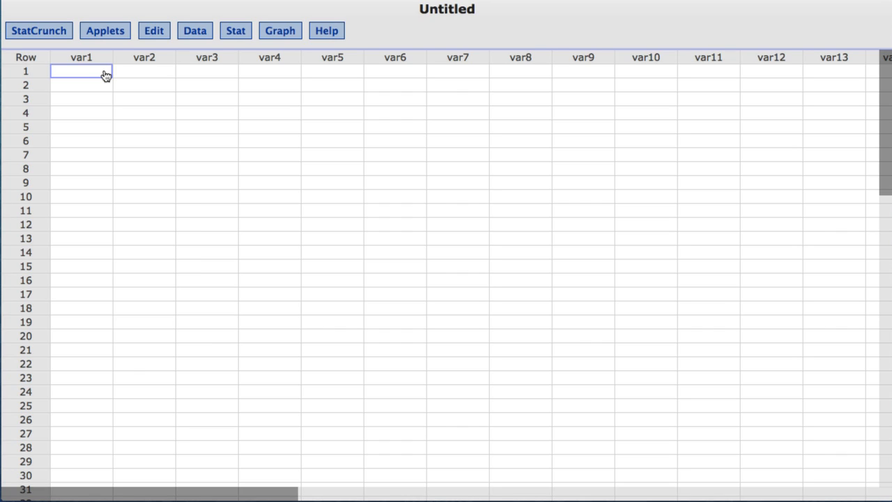
mouse_move(185, 77)
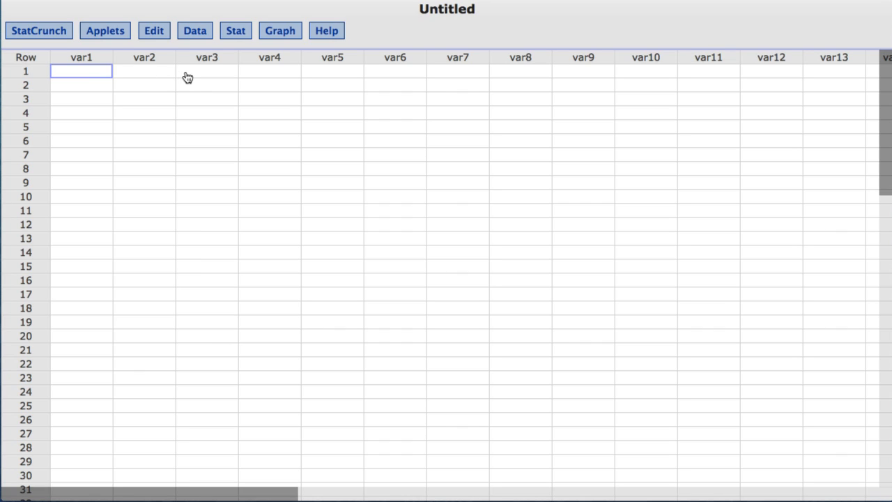
Step: Start a one-sample T test from summary statistics via Stat > T Stats > One Sample
left_click(235, 30)
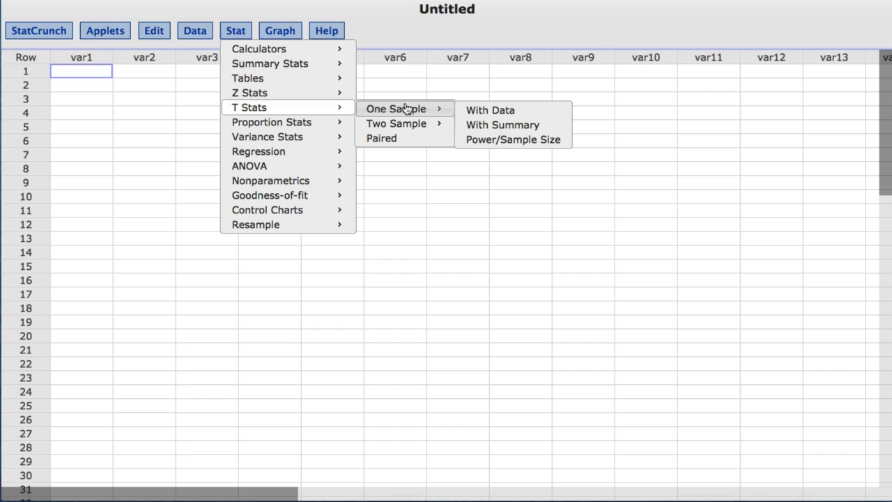
mouse_move(503, 129)
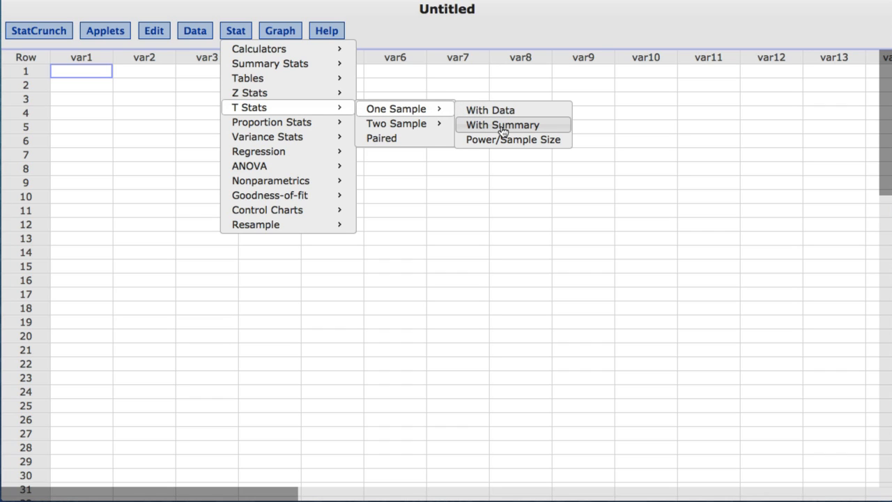
left_click(501, 125)
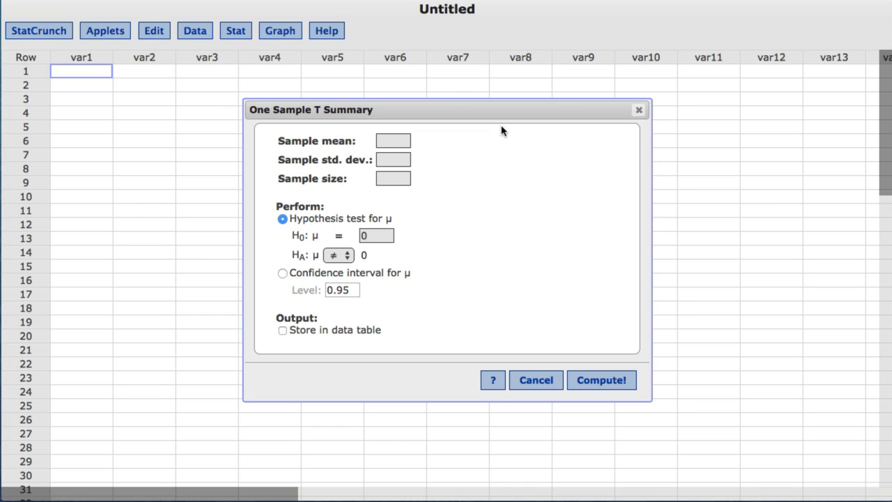
Step: Enter sample mean 64.01, sample standard deviation 0.05 and sample size 22
type("6")
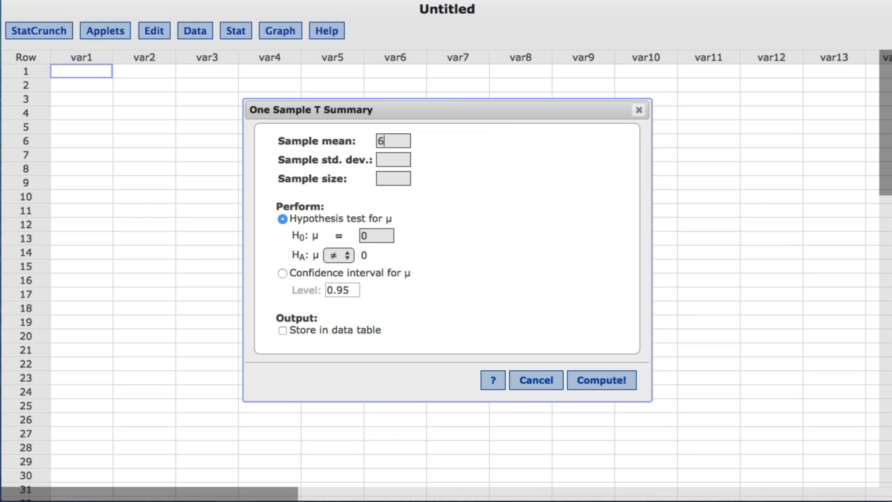
type("4.01")
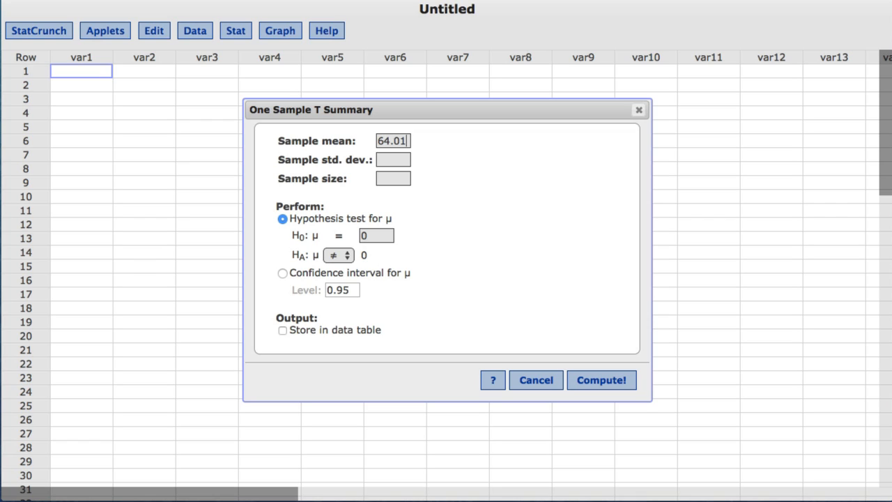
left_click(393, 159)
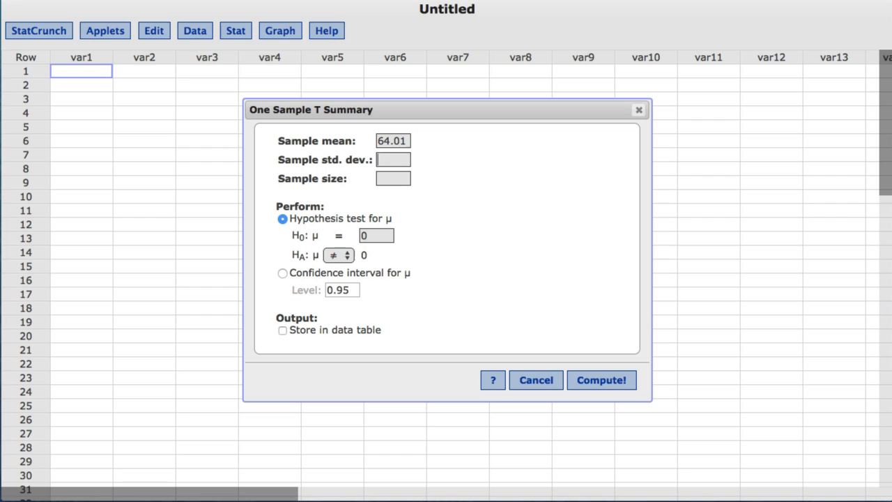
type("0.05")
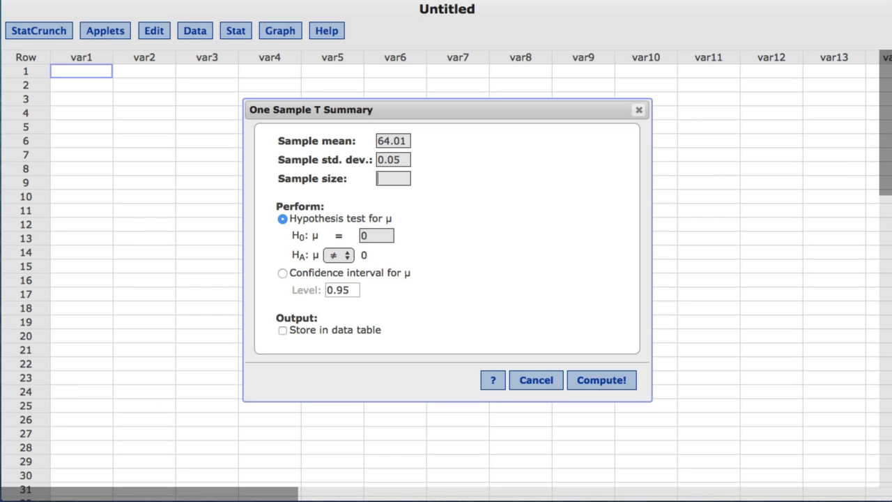
type("22")
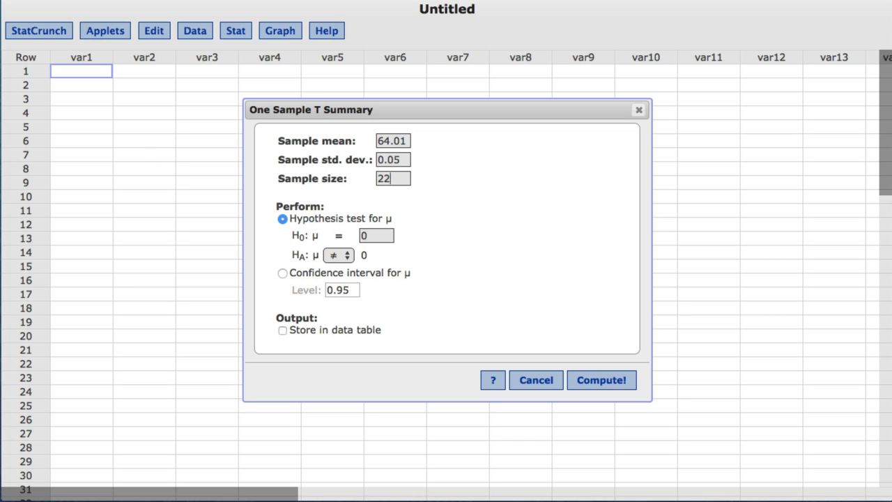
mouse_move(461, 202)
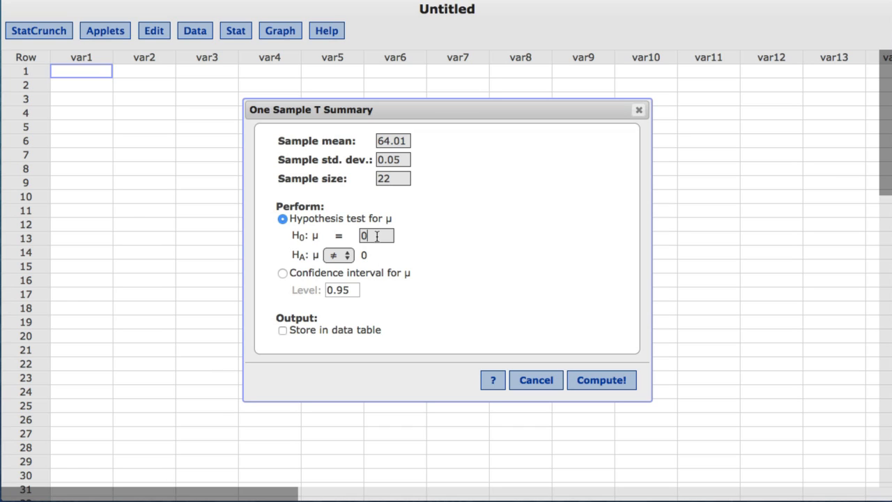
Step: Test H0: μ = 64.05 against HA: μ < 64.05 and compute, giving T-Stat -3.75, P-value 0.0006
type("64.")
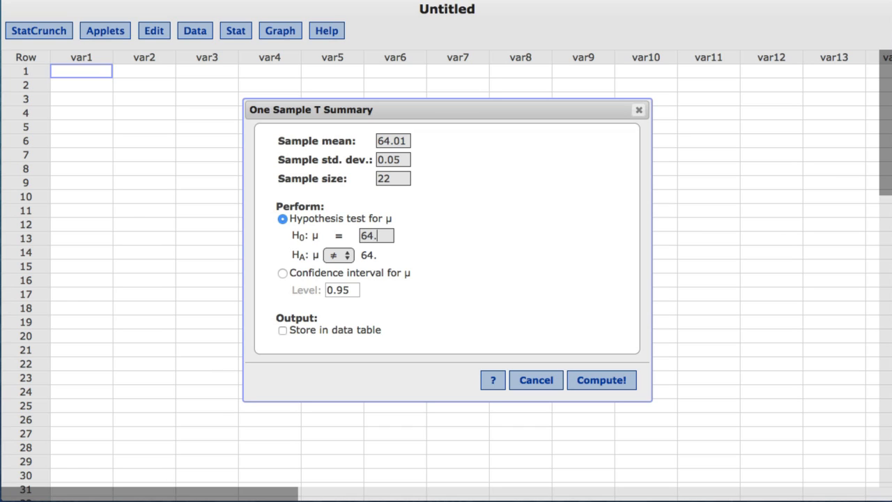
type("05")
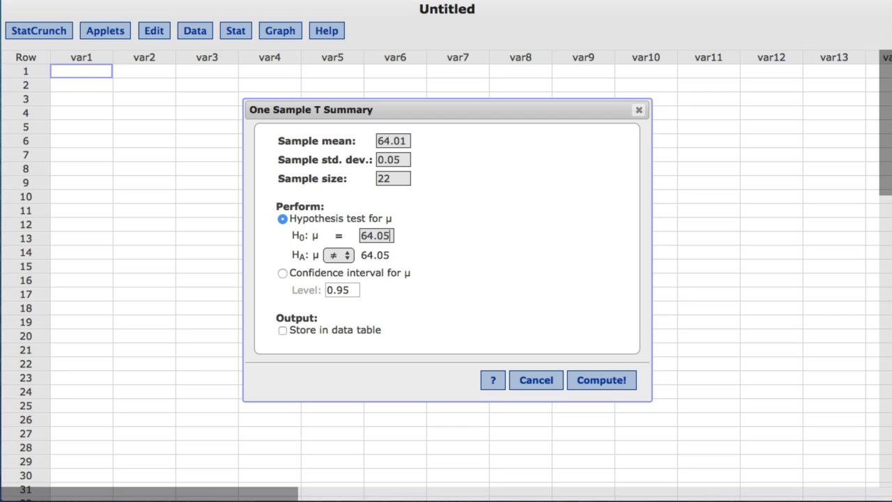
left_click(337, 255)
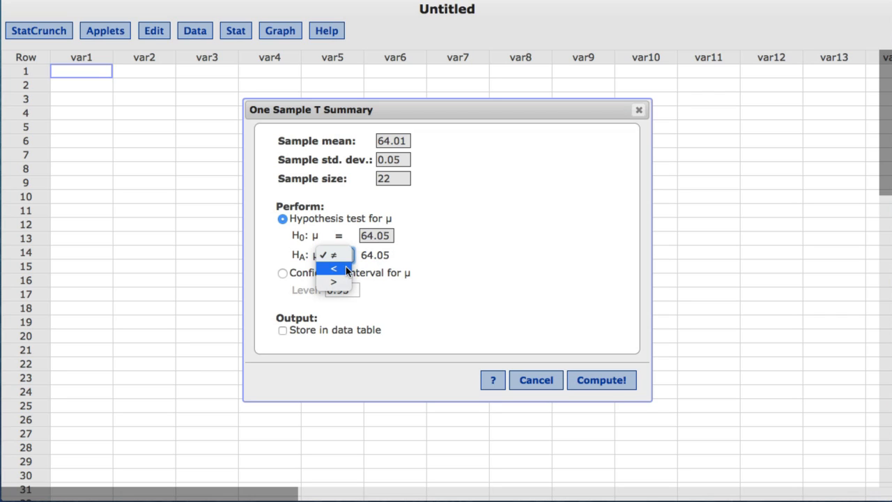
left_click(331, 265)
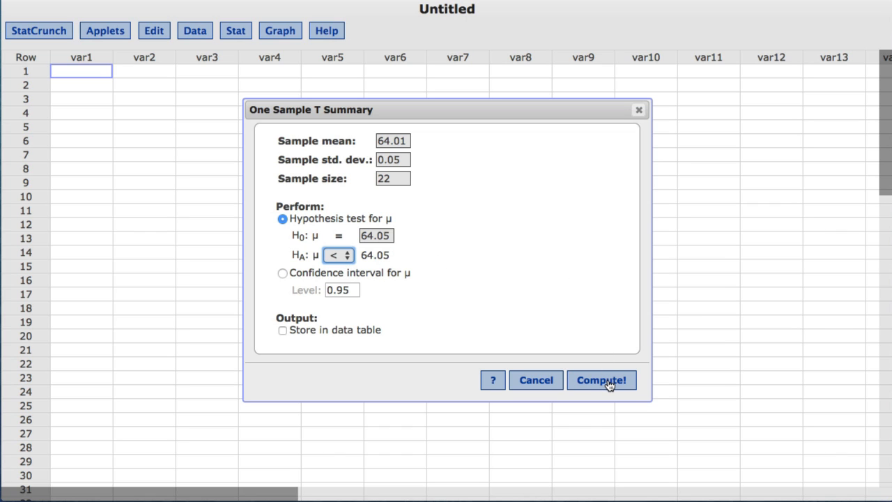
left_click(602, 379)
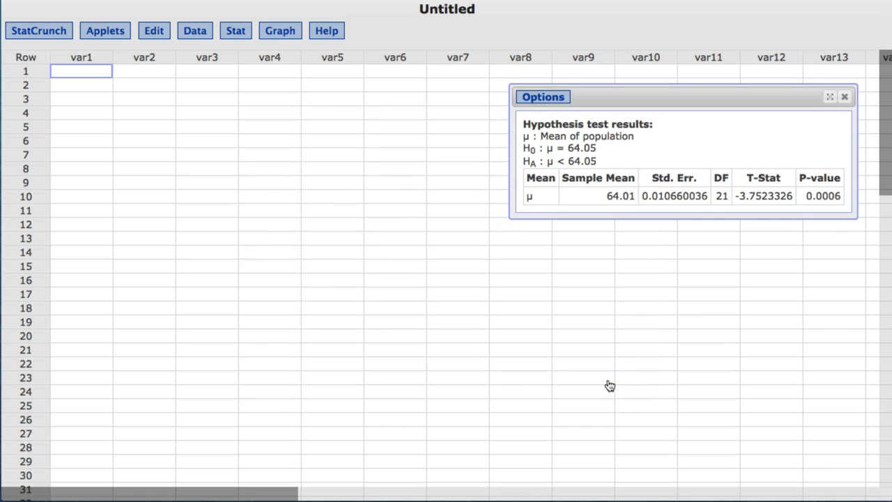